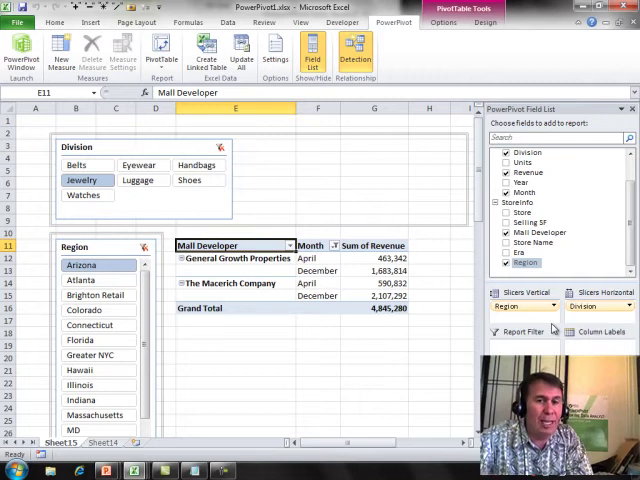
pyautogui.moveTo(530, 347)
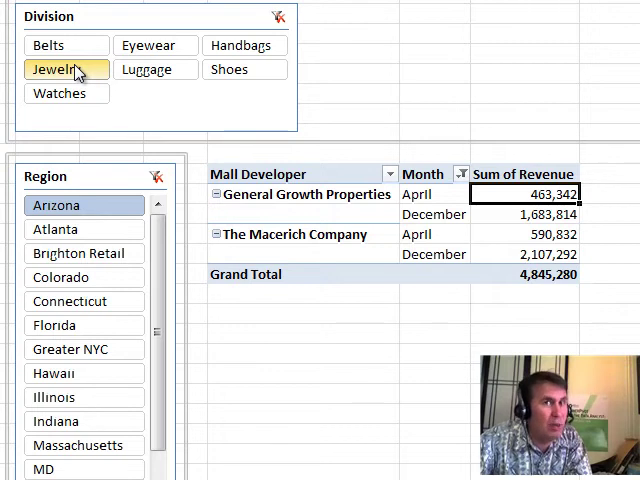
pyautogui.moveTo(305, 215)
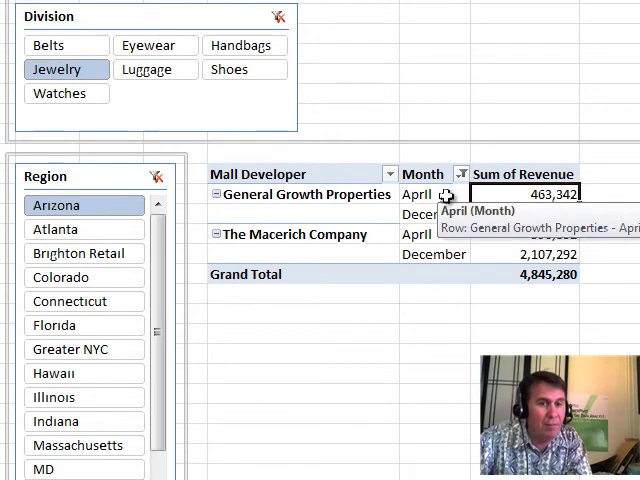
pyautogui.moveTo(320, 194)
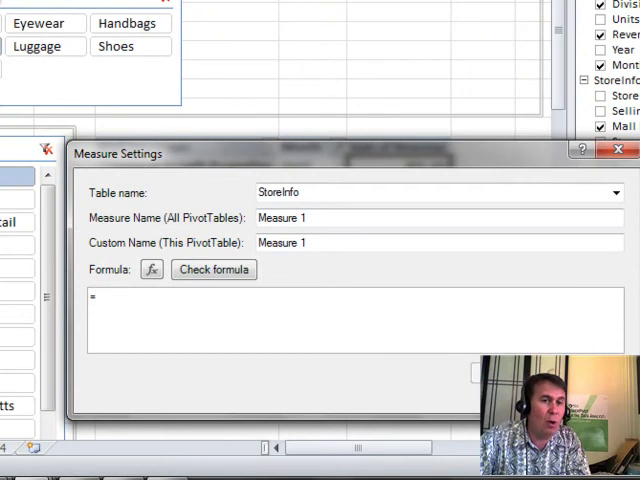
pyautogui.moveTo(82, 95)
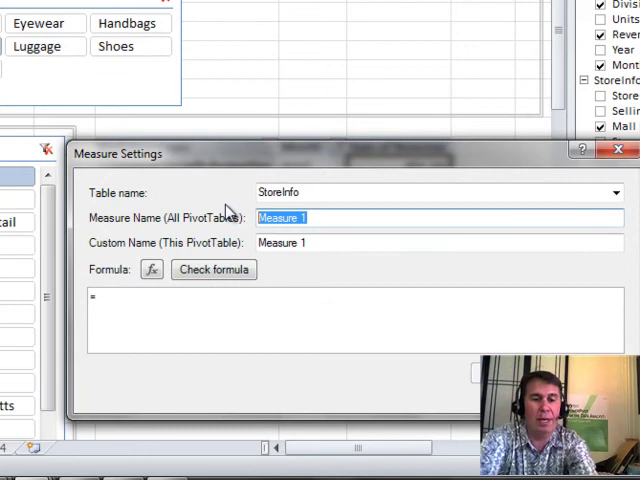
# Step: Enter 'Handbags' as the new StoreInfo measure's name
pyautogui.write('Hand')
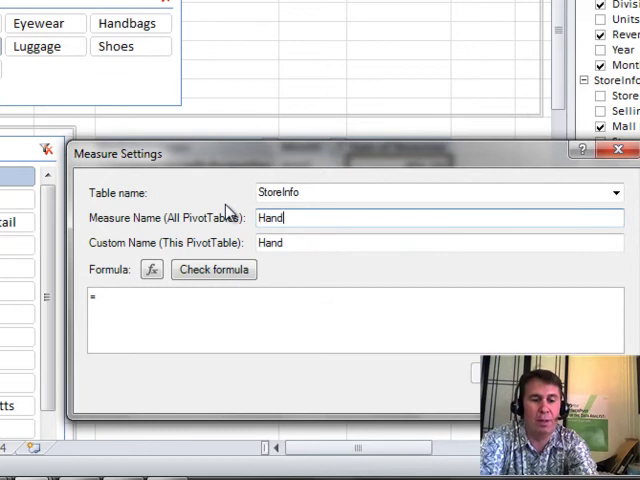
pyautogui.write('bags')
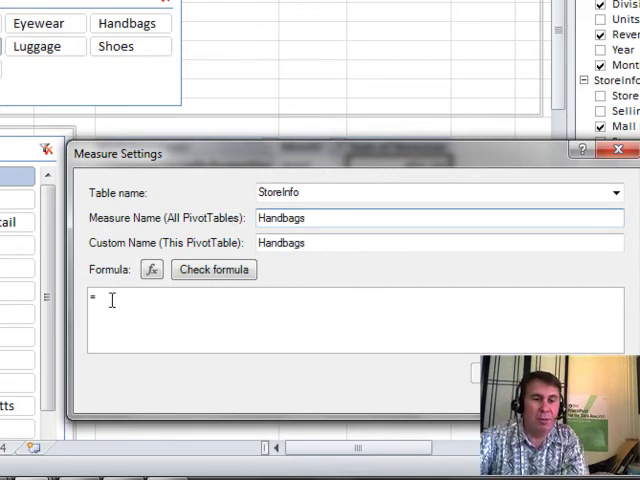
# Step: Write the formula start =CALCULATE(Sum(demo[Revenue]), picking CALCULATE and demo[Revenue] from suggestions
pyautogui.write('cl')
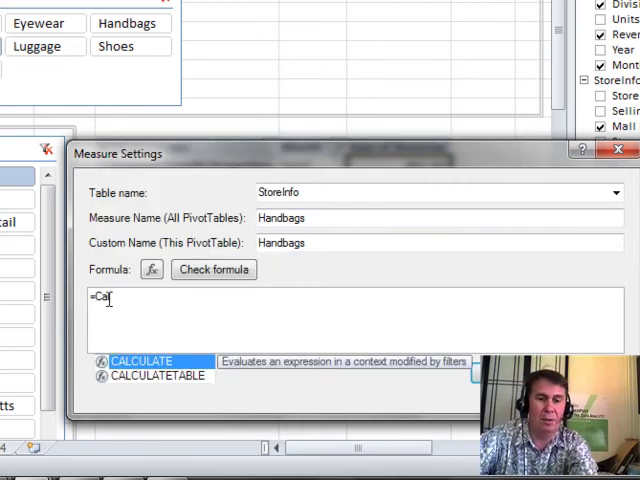
pyautogui.doubleClick(142, 361)
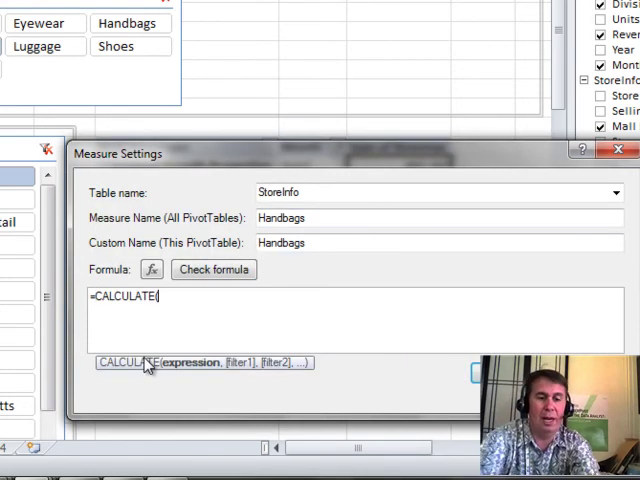
pyautogui.write('Sum(')
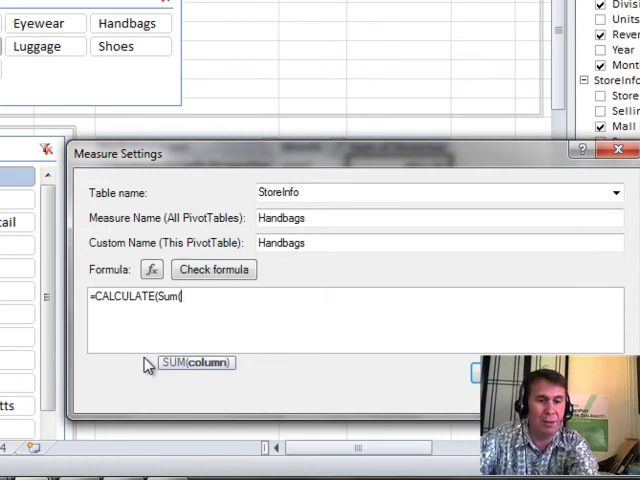
pyautogui.write('de')
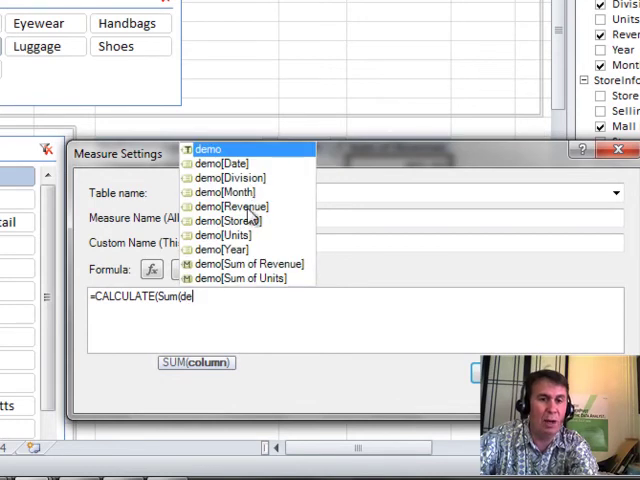
pyautogui.moveTo(230, 206)
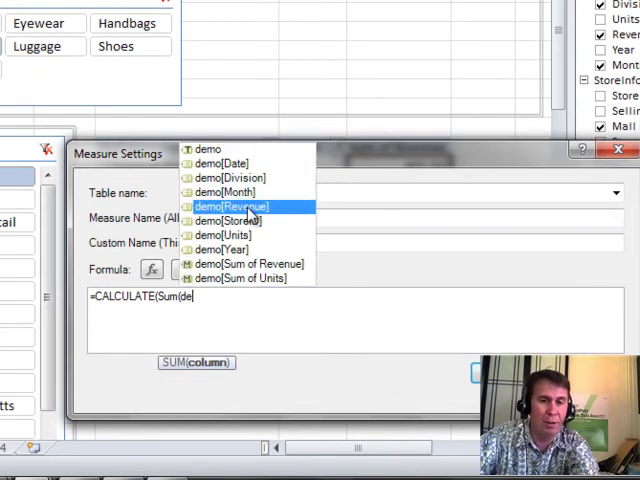
pyautogui.click(231, 206)
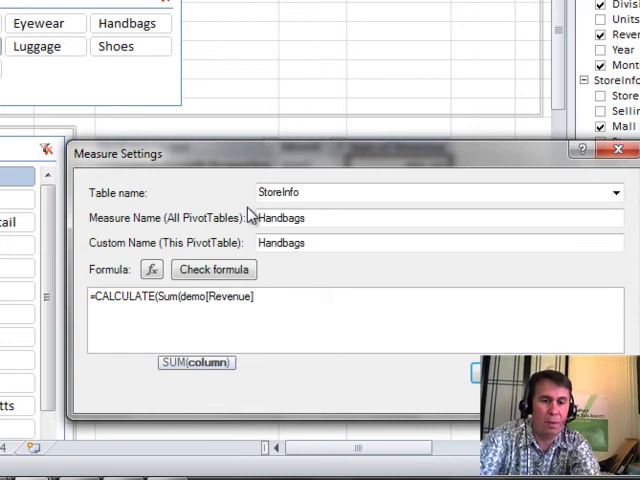
pyautogui.write('.')
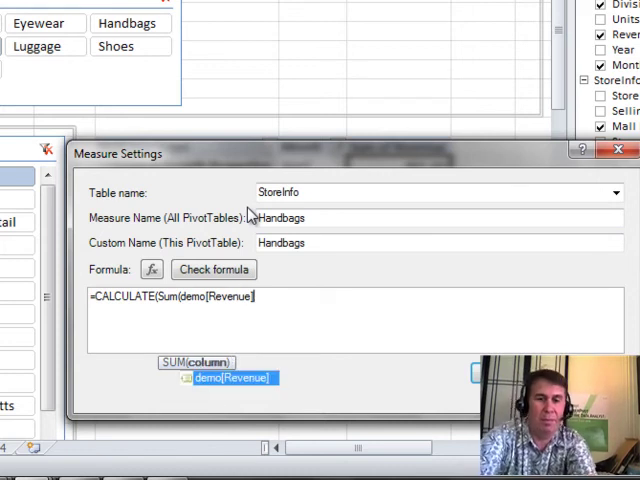
pyautogui.write(')')
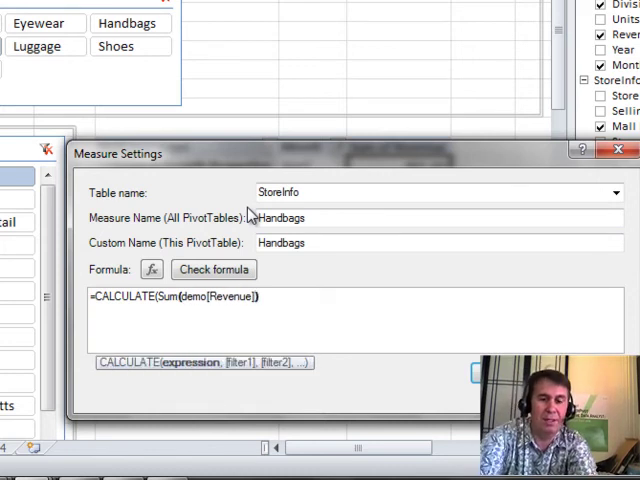
pyautogui.write(',')
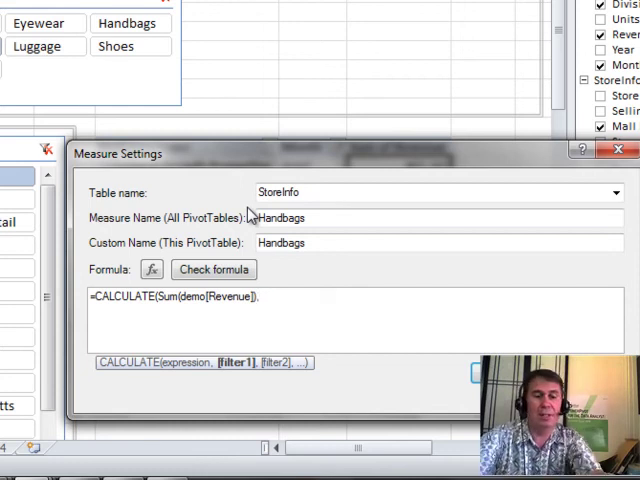
# Step: Add the filter argument demo[Division]="Handbags" to the CALCULATE formula
pyautogui.write(',demo[Division')
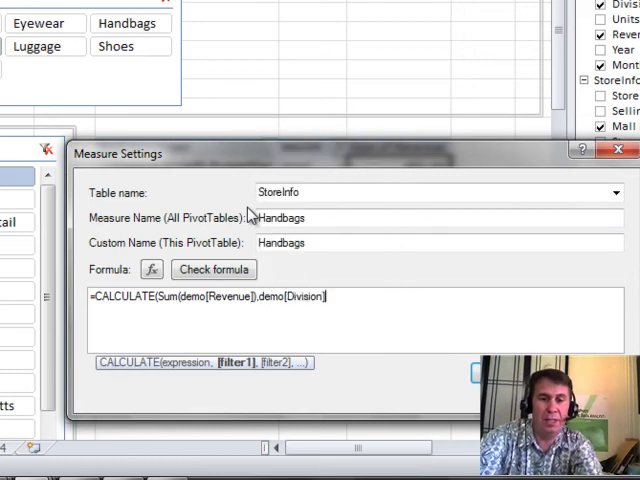
pyautogui.write('="')
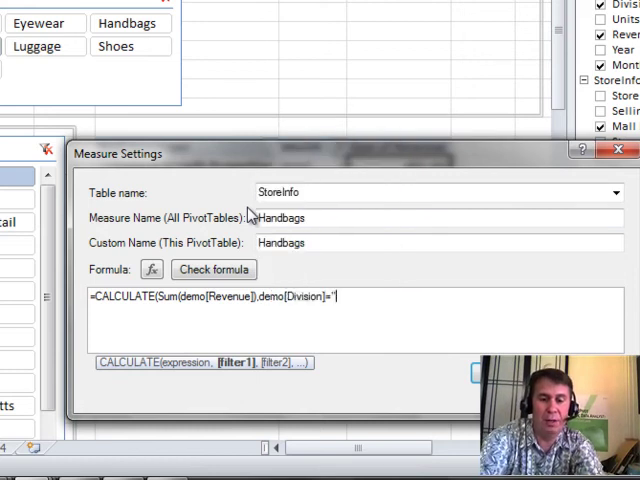
pyautogui.write('"Hand')
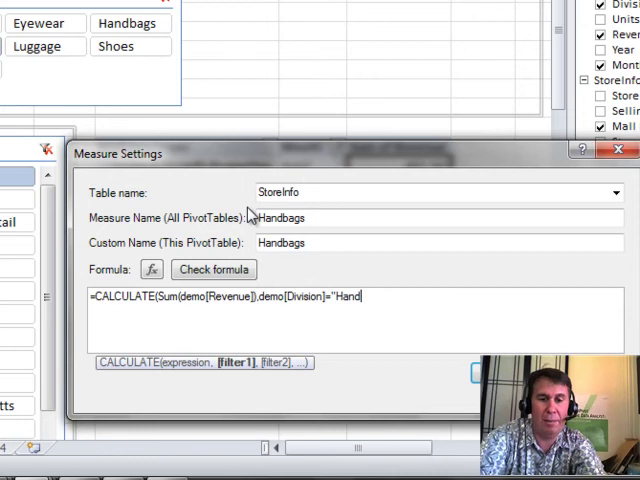
pyautogui.write('bags")')
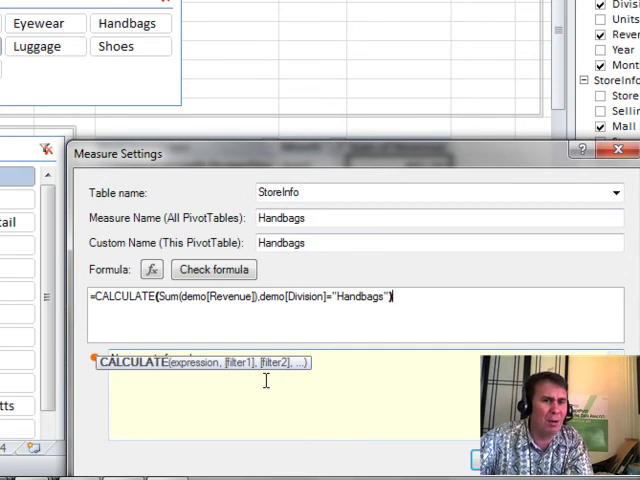
pyautogui.click(213, 270)
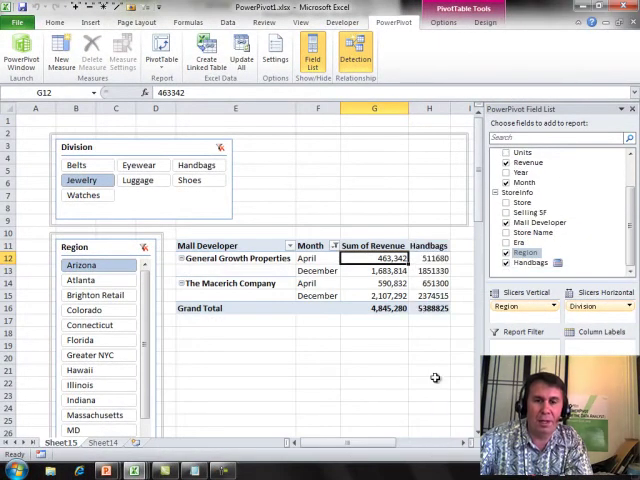
pyautogui.moveTo(435, 258)
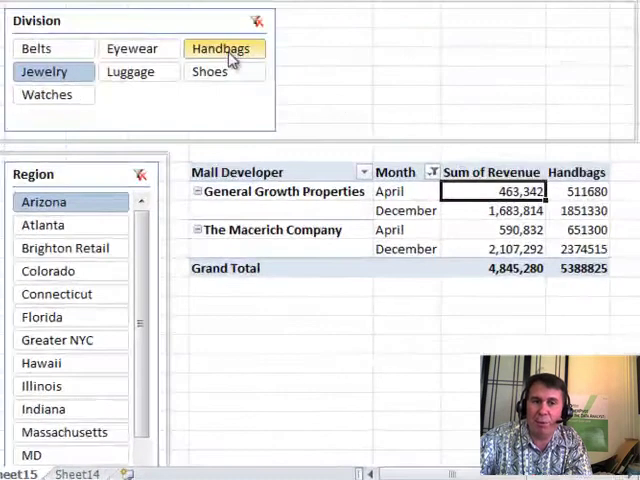
pyautogui.click(209, 71)
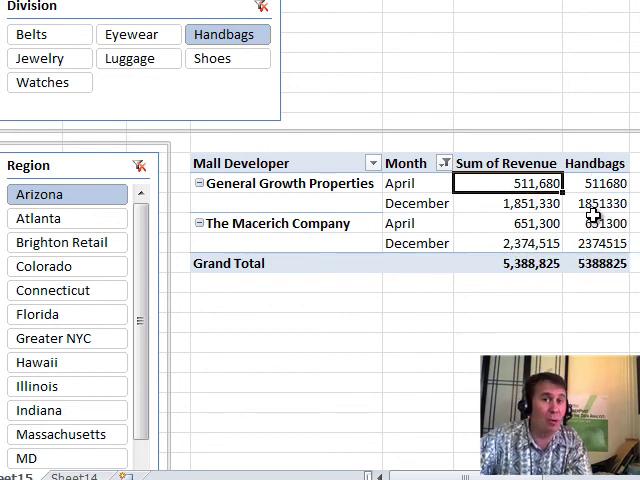
pyautogui.click(49, 58)
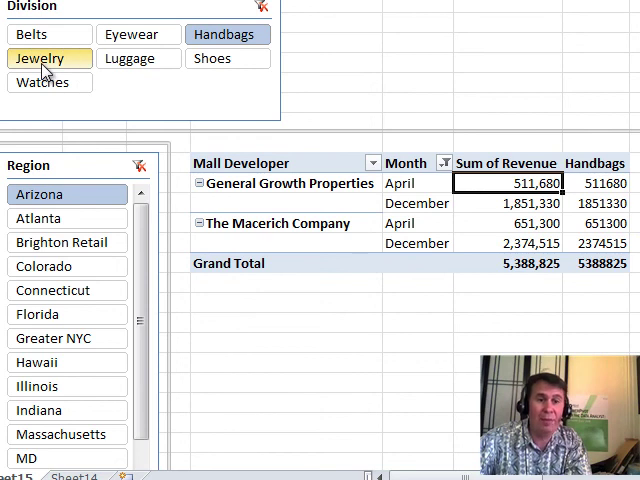
pyautogui.click(227, 34)
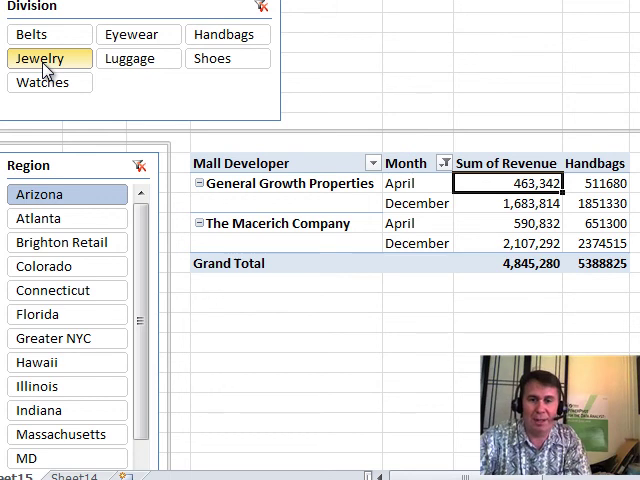
pyautogui.scroll(3)
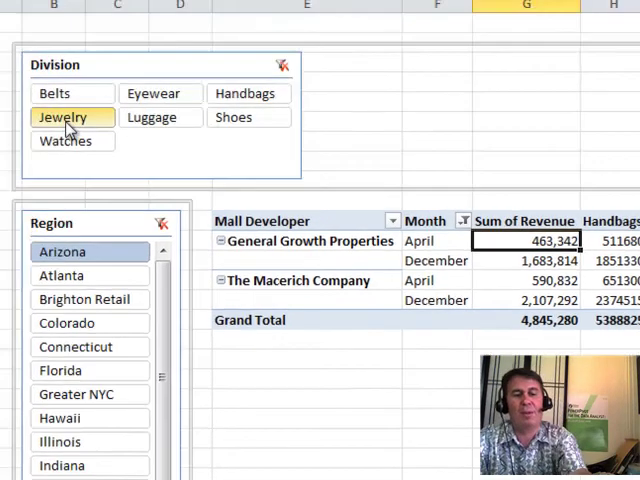